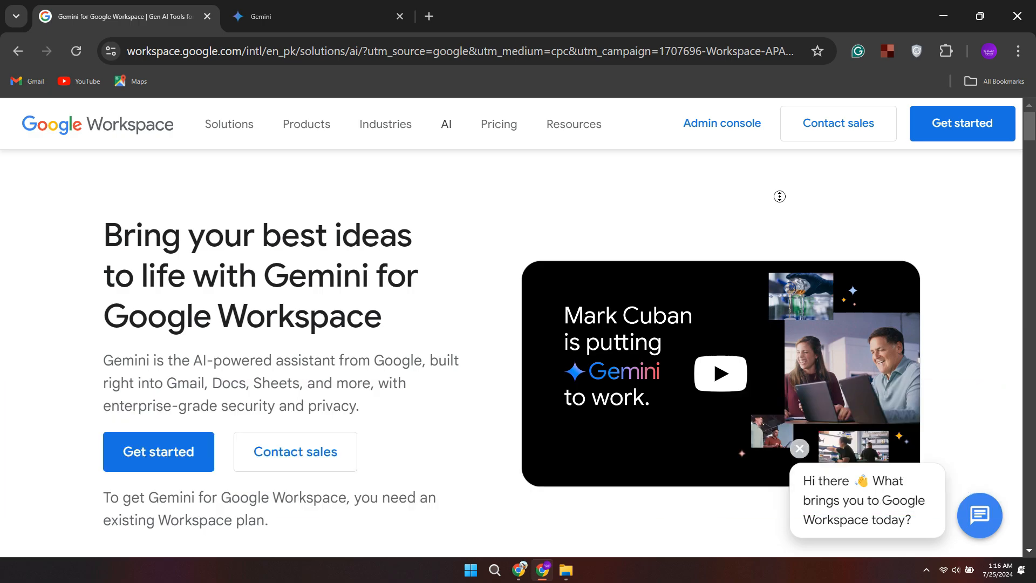
Scroll through the Gemini chat home to look over the suggested prompt cards
{"action": "scroll", "scroll_direction": "down", "scroll_amount": 3}
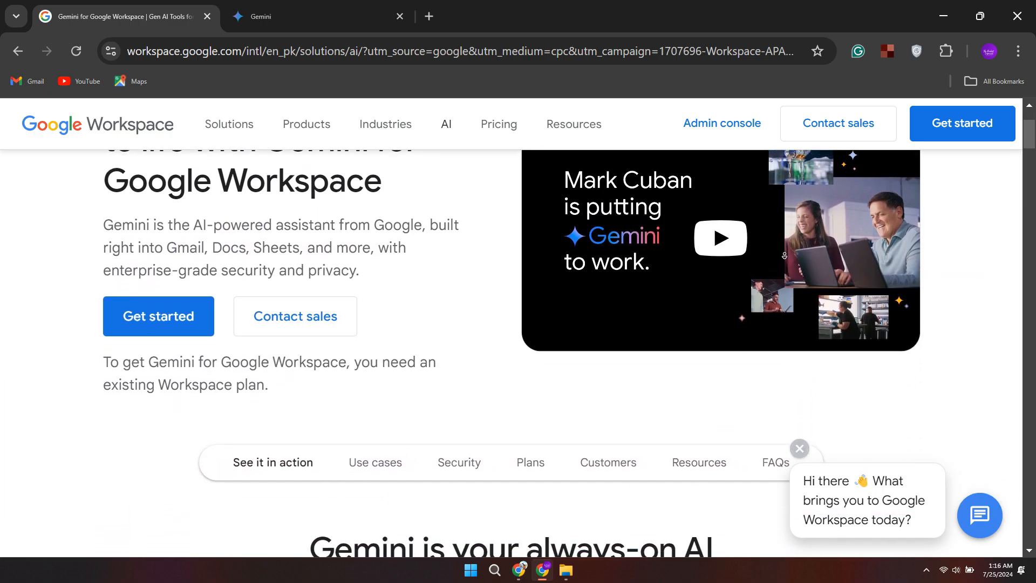
{"action": "scroll", "scroll_direction": "down", "scroll_amount": 3}
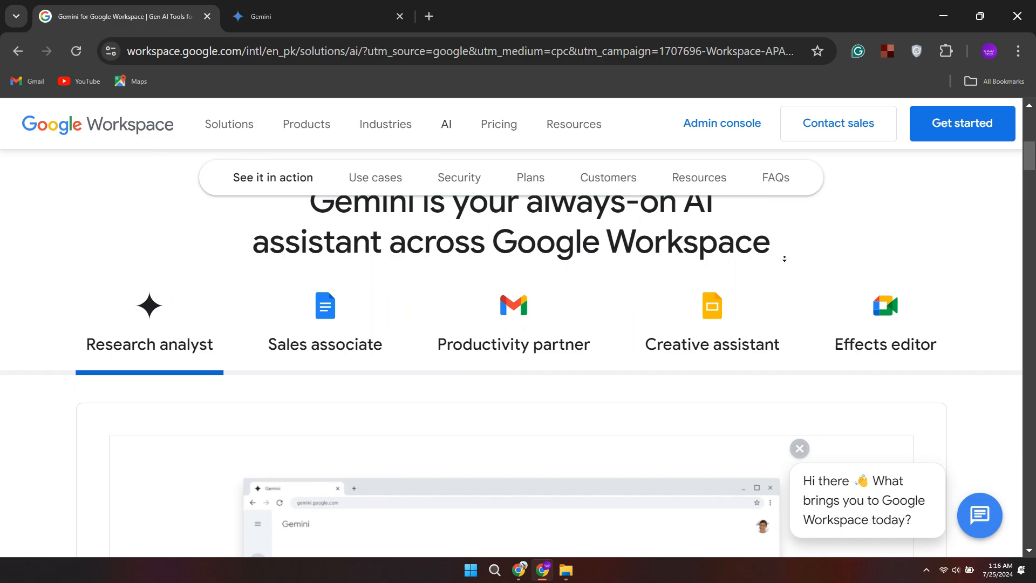
{"action": "scroll", "scroll_direction": "down", "scroll_amount": 3}
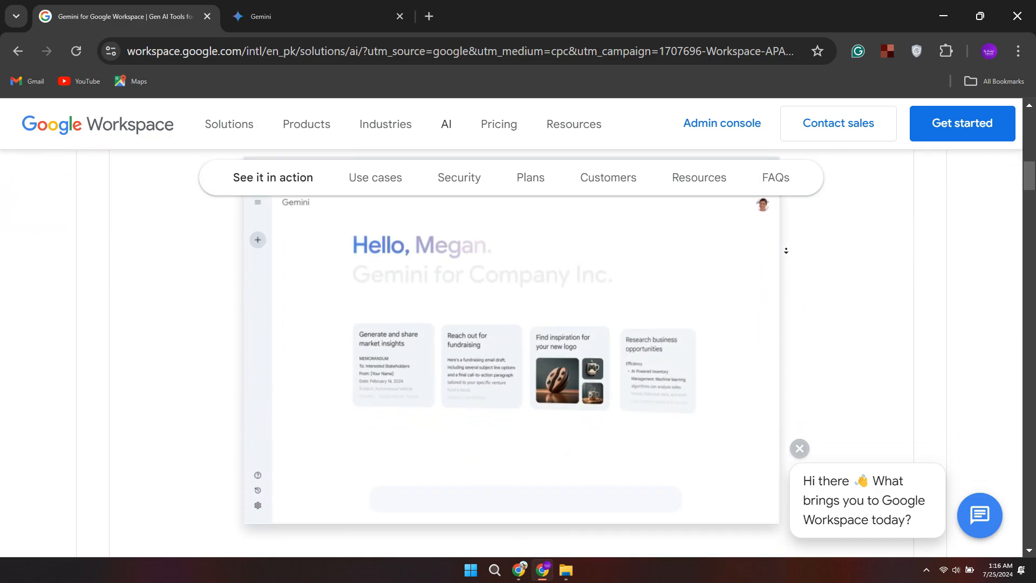
{"action": "scroll", "scroll_direction": "down", "scroll_amount": 3}
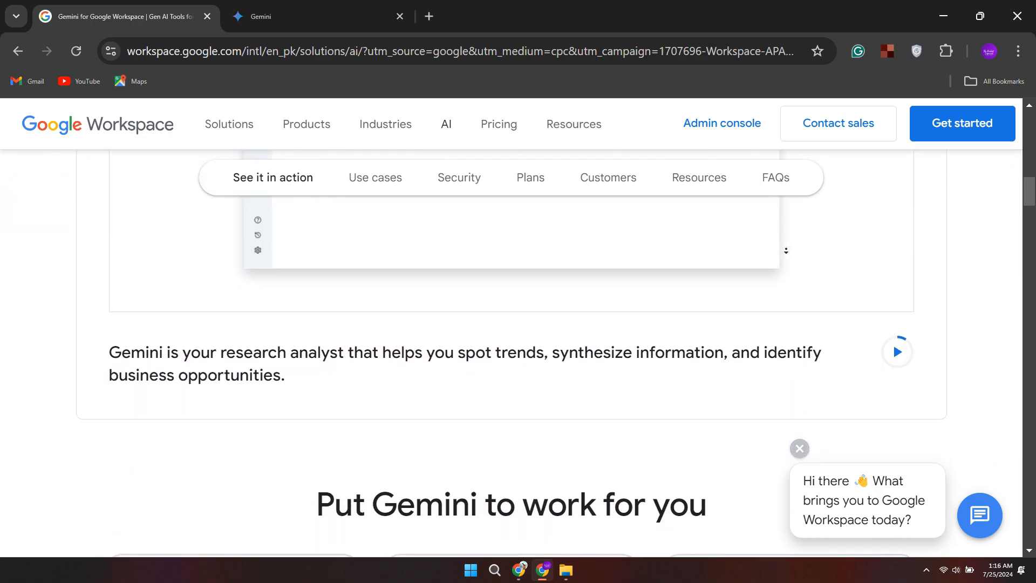
{"action": "scroll", "scroll_direction": "down", "scroll_amount": 3}
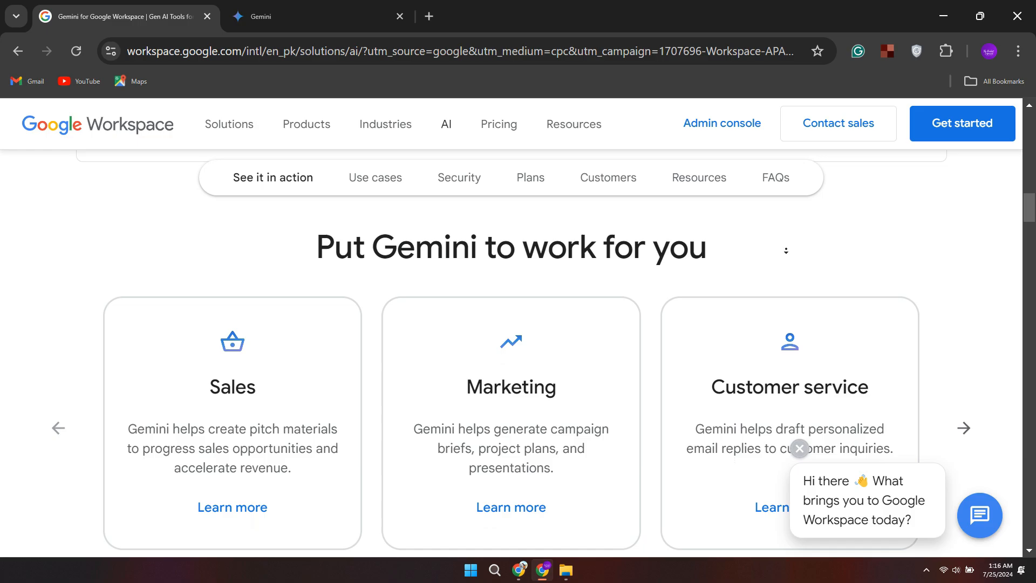
{"action": "scroll", "scroll_direction": "down", "scroll_amount": 3}
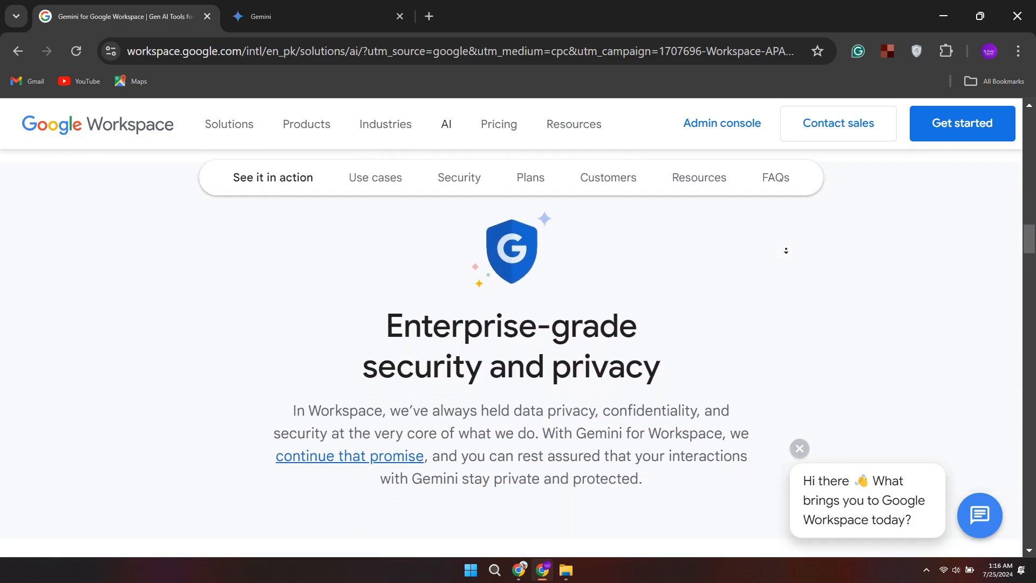
{"action": "scroll", "scroll_direction": "down", "scroll_amount": 3}
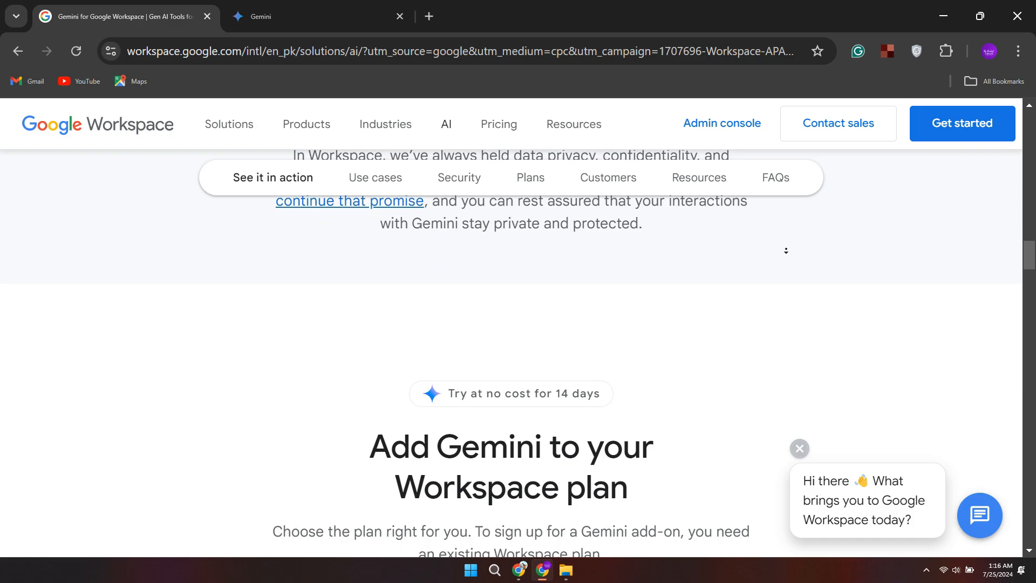
{"action": "scroll", "scroll_direction": "down", "scroll_amount": 3}
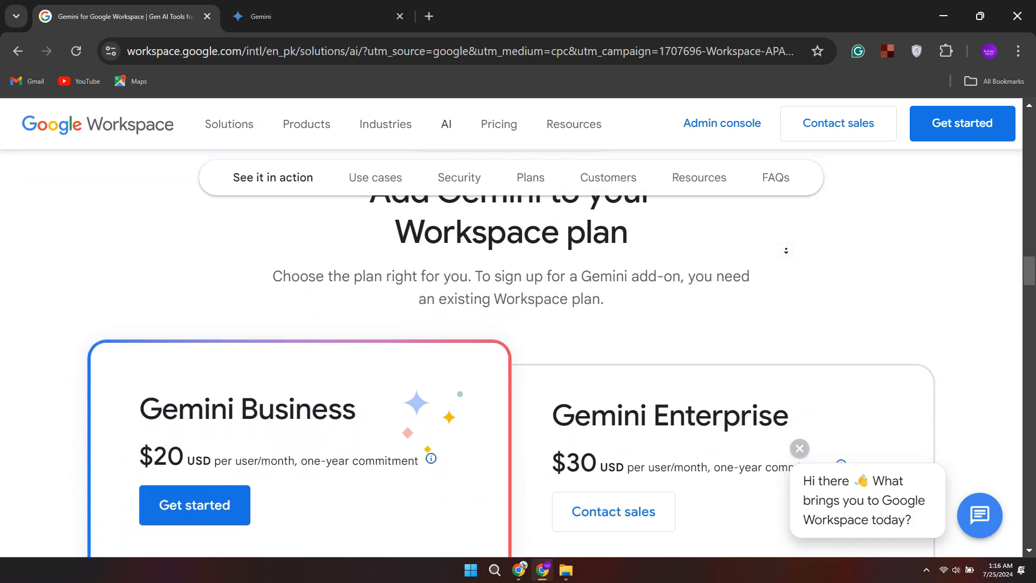
{"action": "scroll", "scroll_direction": "down", "scroll_amount": 3}
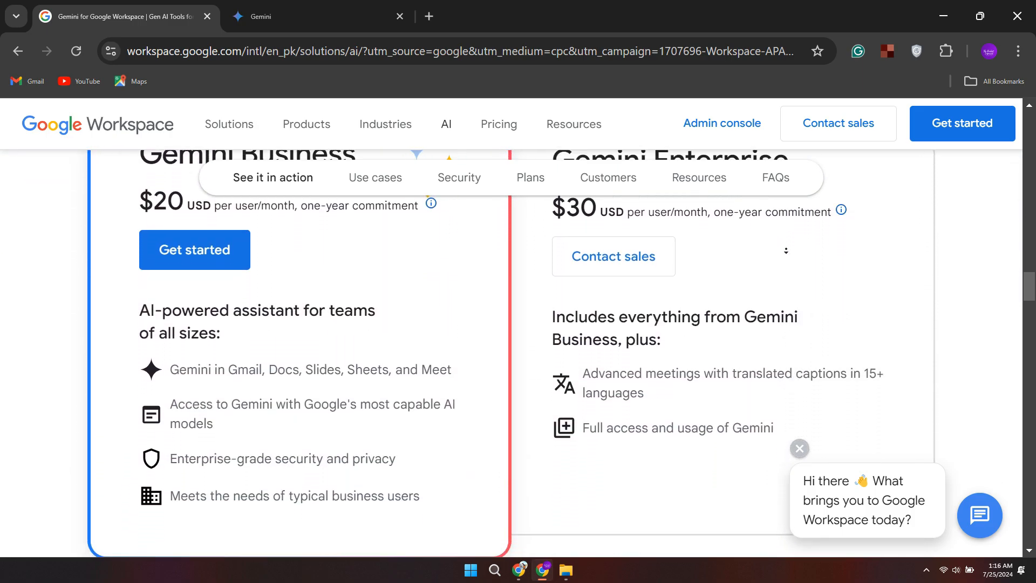
{"action": "scroll", "scroll_direction": "down", "scroll_amount": 3}
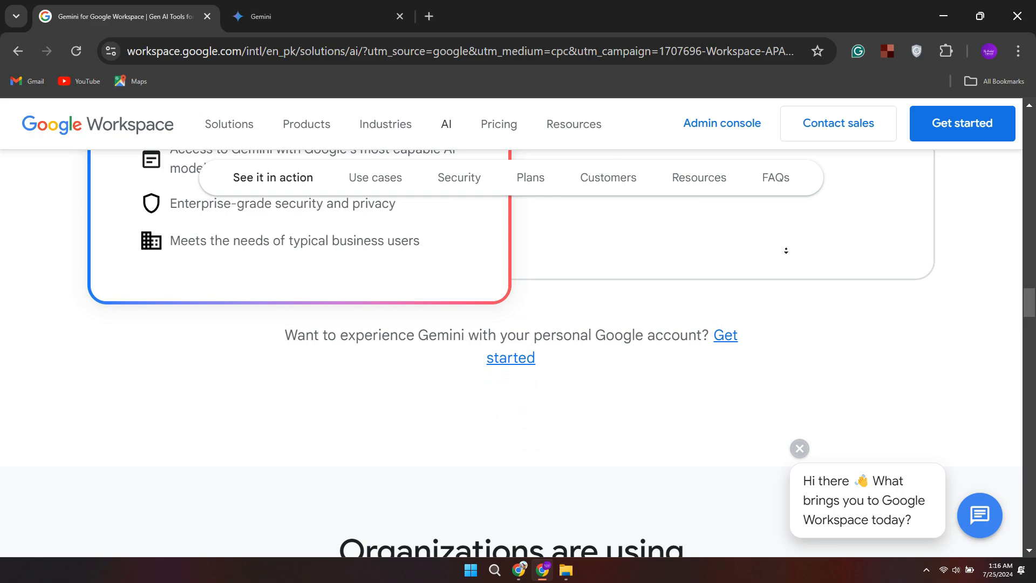
{"action": "scroll", "scroll_direction": "down", "scroll_amount": 3}
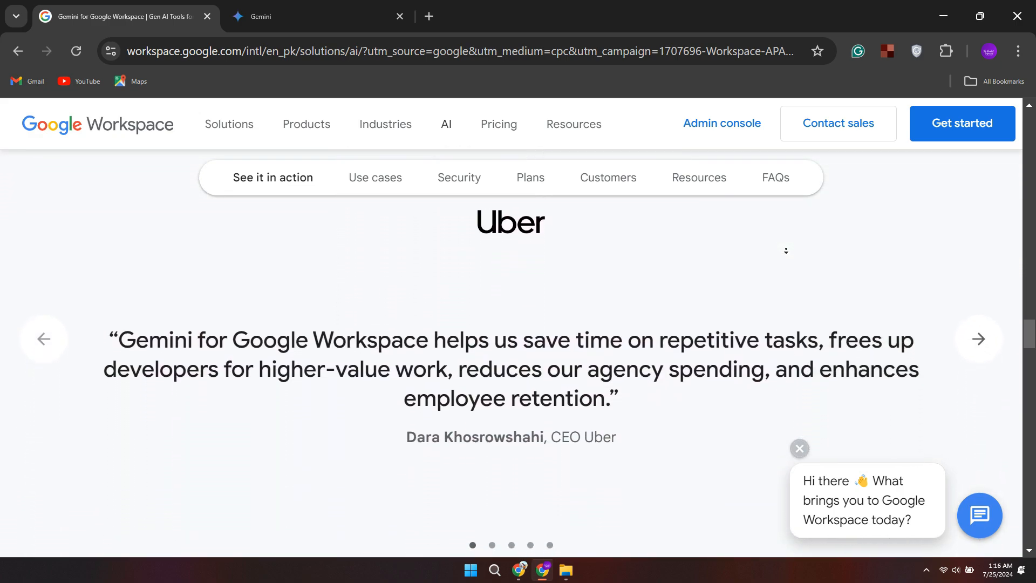
{"action": "scroll", "scroll_direction": "down", "scroll_amount": 3}
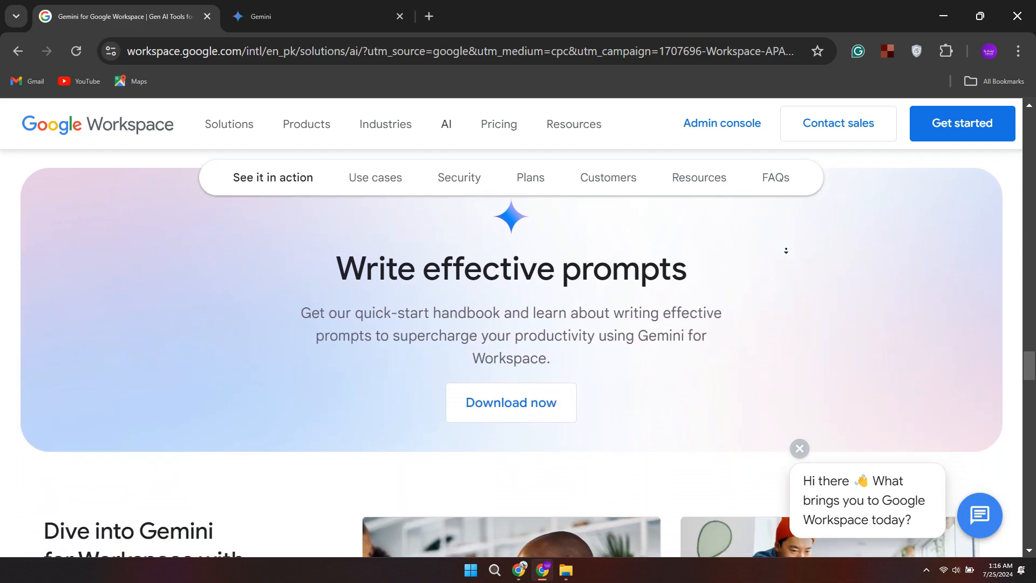
{"action": "scroll", "scroll_direction": "down", "scroll_amount": 3}
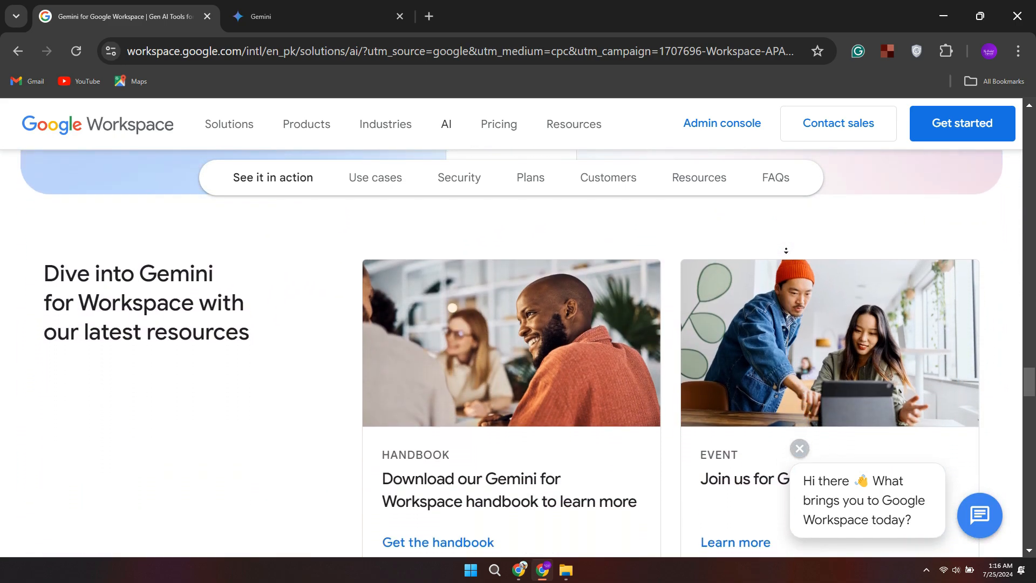
{"action": "scroll", "scroll_direction": "down", "scroll_amount": 3}
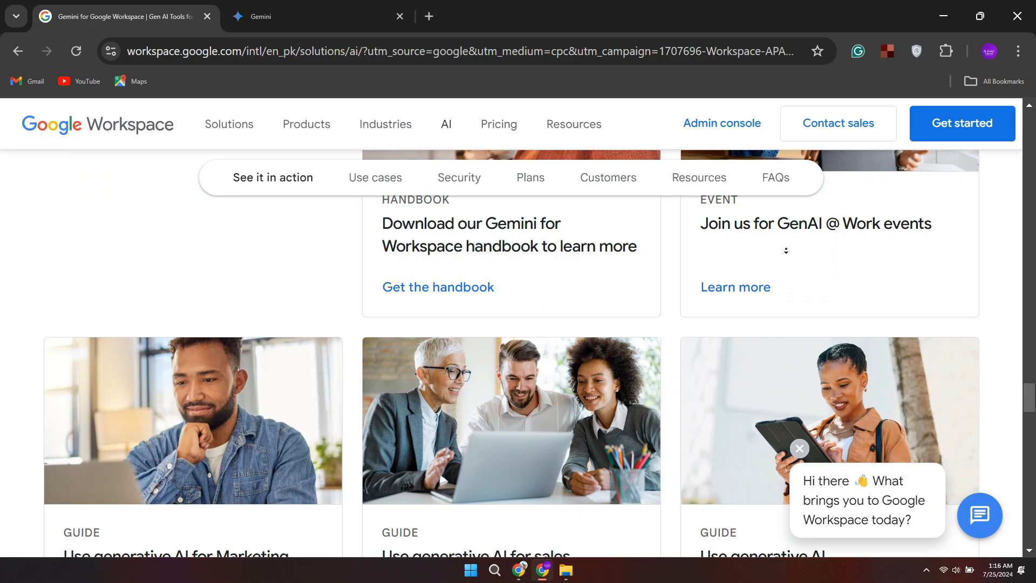
{"action": "scroll", "scroll_direction": "down", "scroll_amount": 3}
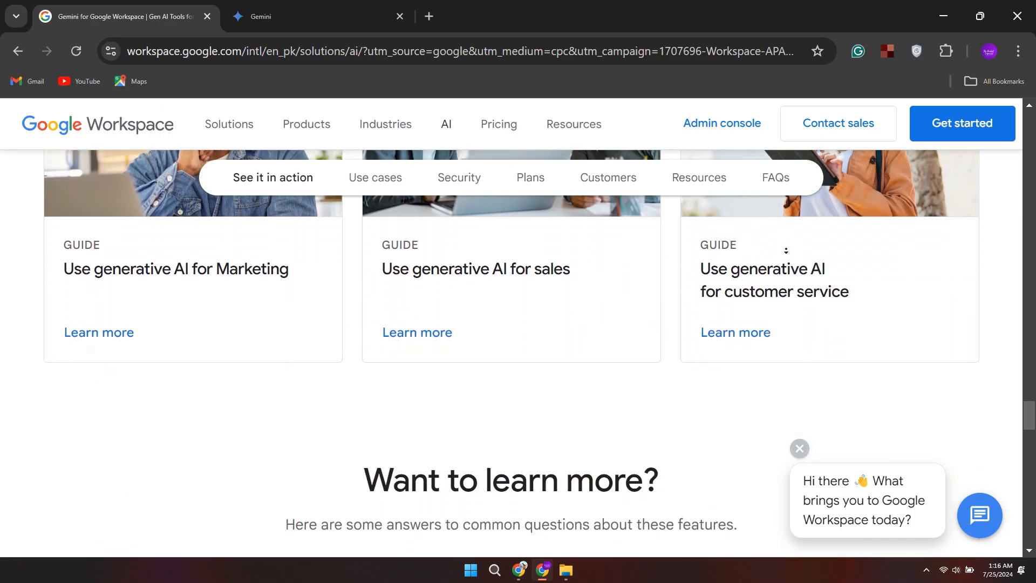
{"action": "scroll", "scroll_direction": "down", "scroll_amount": 3}
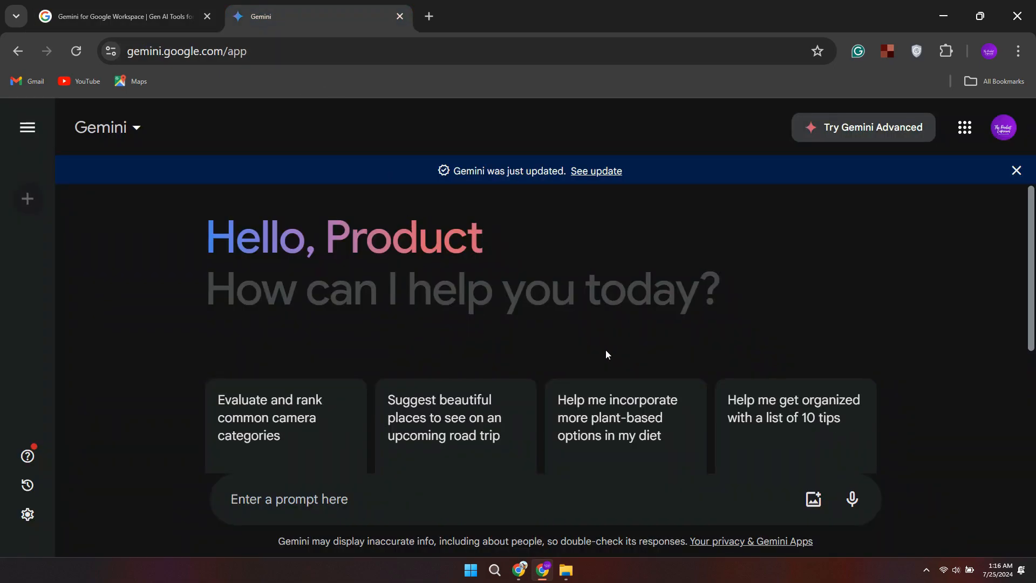
{"action": "scroll", "scroll_direction": "down", "scroll_amount": 3}
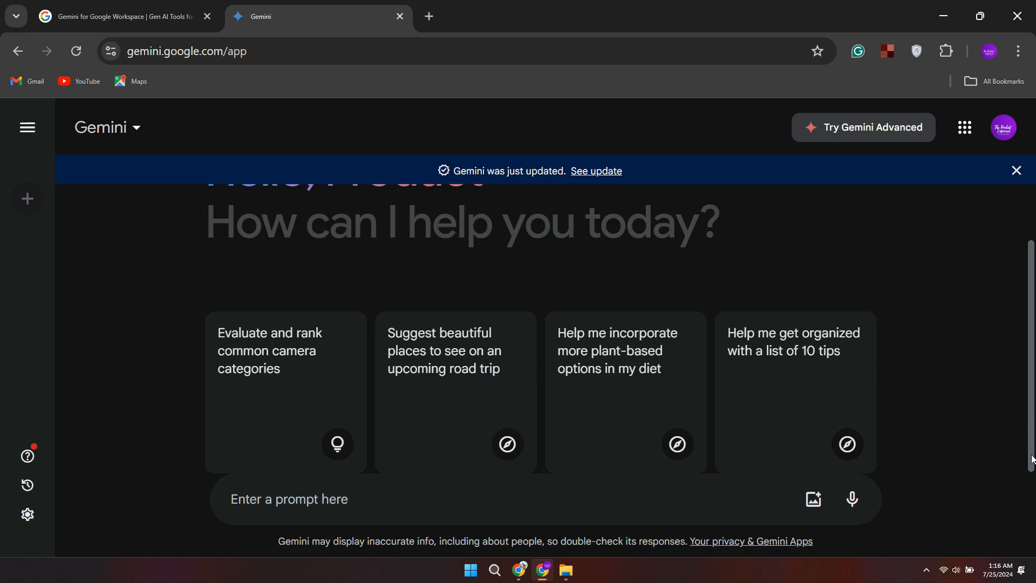
{"action": "mouse_move", "coordinate": [925, 361]}
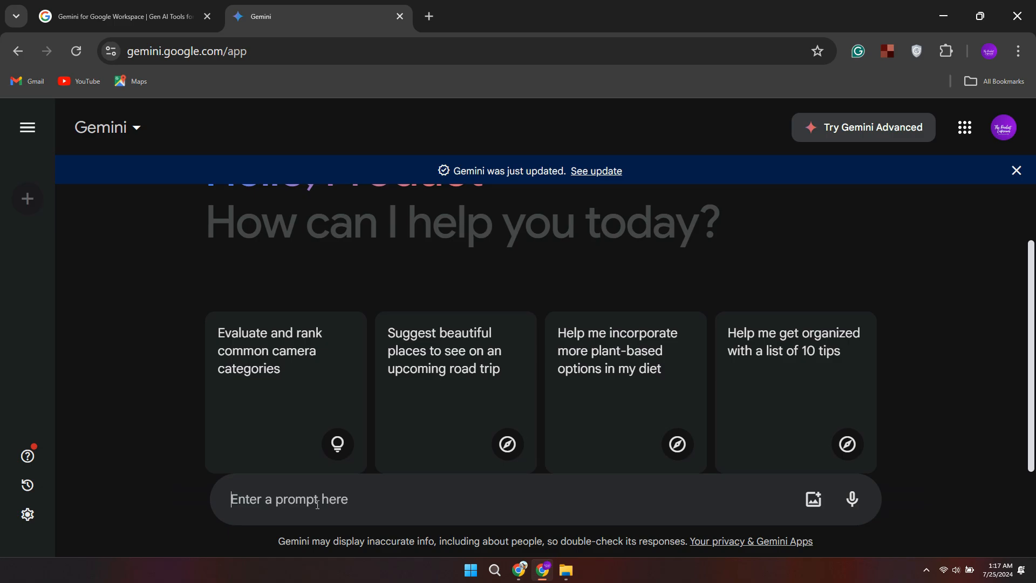
{"action": "mouse_move", "coordinate": [814, 499]}
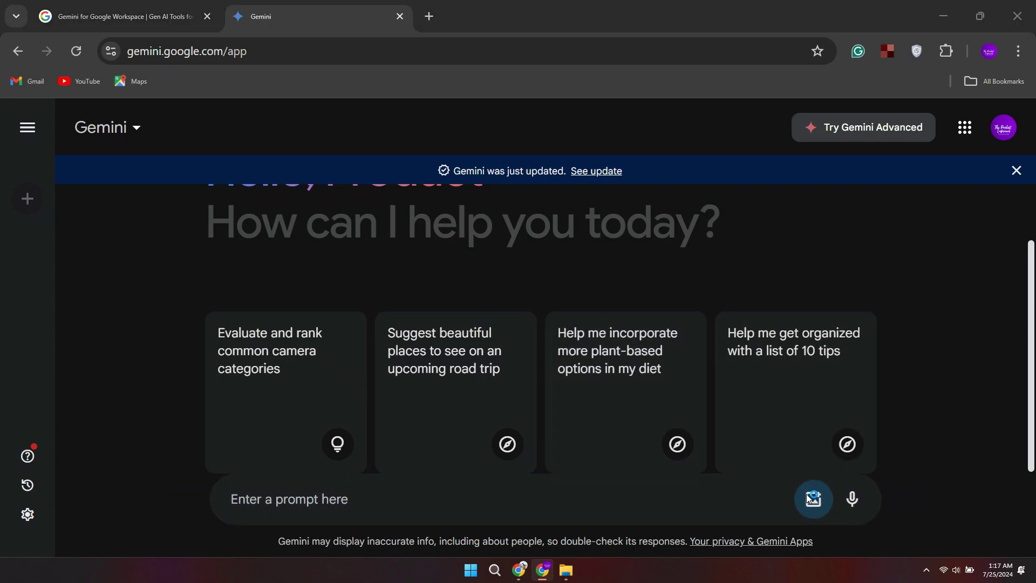
Attach the puppy photo and send 'explain what is in this attachment'
{"action": "left_click", "coordinate": [814, 499]}
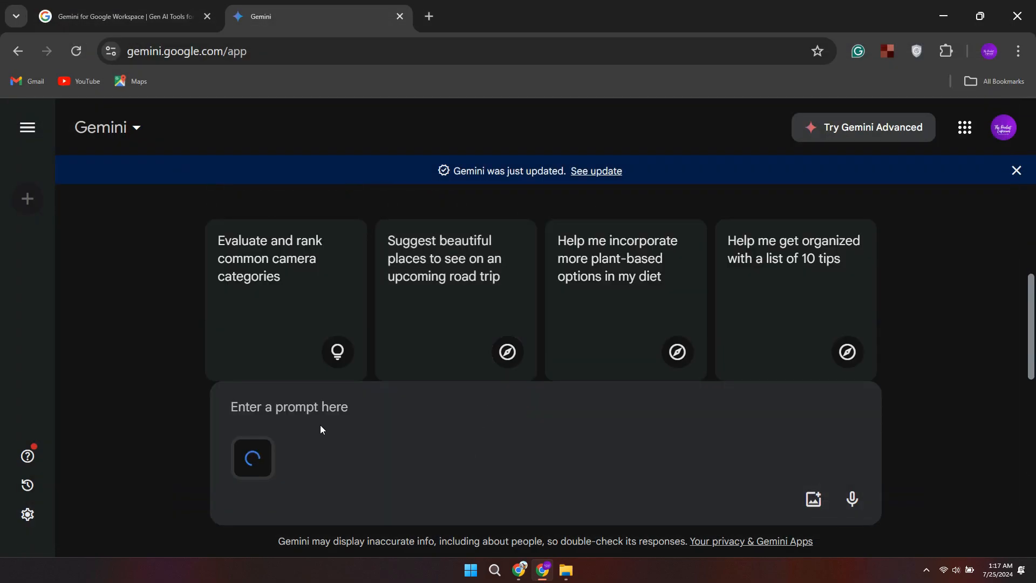
{"action": "type", "text": "explain what is in this a"}
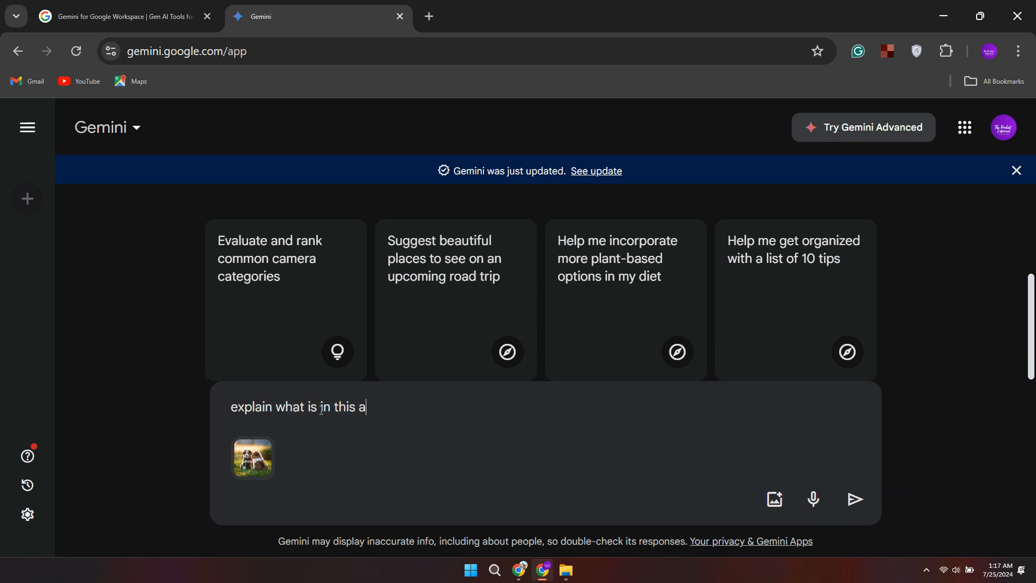
{"action": "type", "text": "ttachme"}
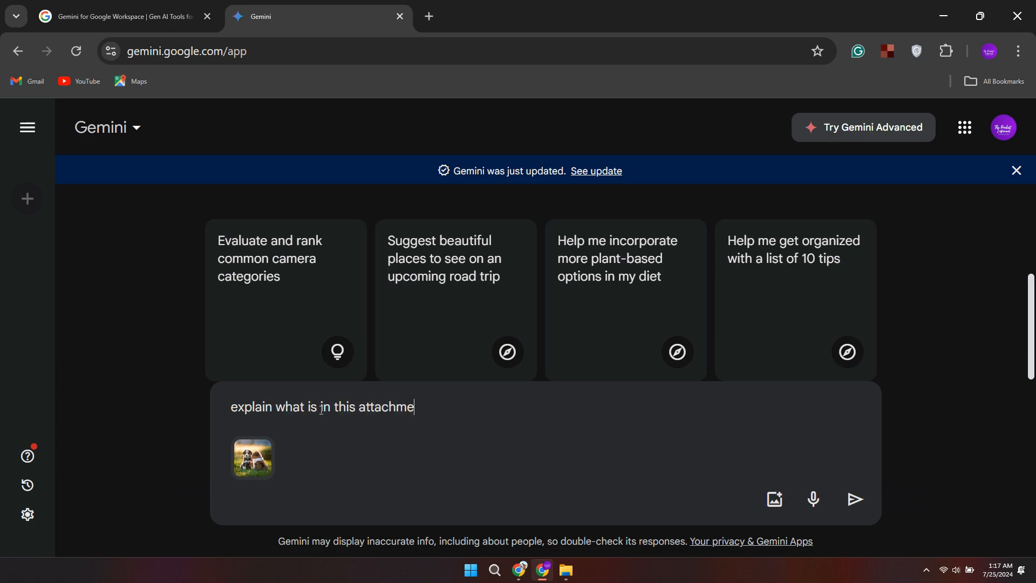
{"action": "left_click", "coordinate": [856, 499]}
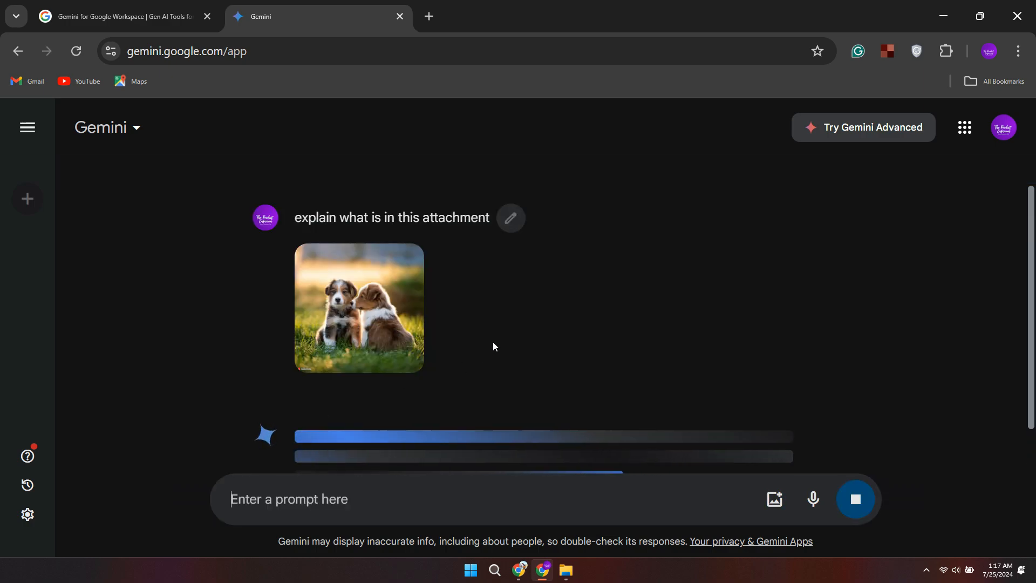
{"action": "mouse_move", "coordinate": [595, 315]}
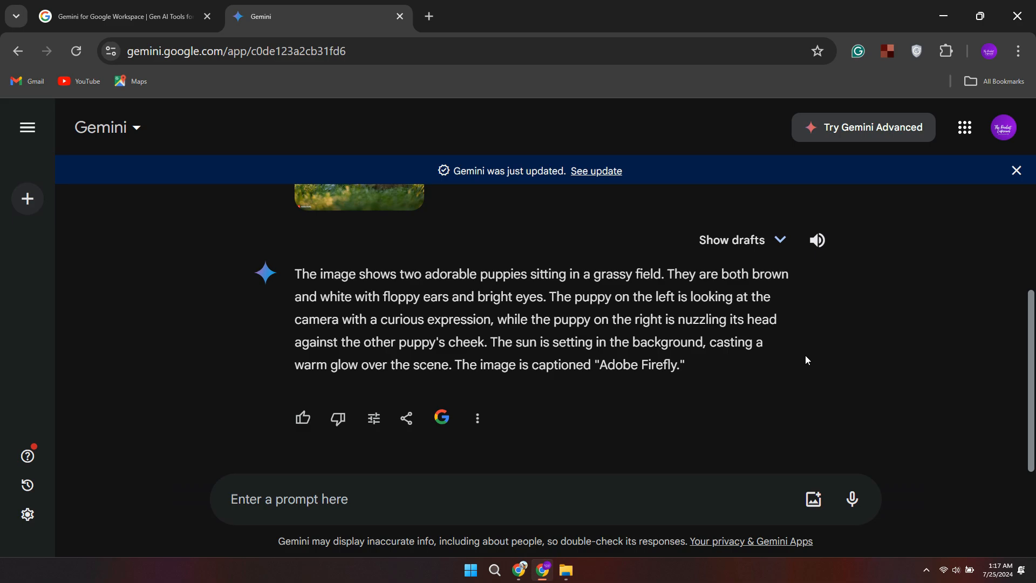
{"action": "mouse_move", "coordinate": [702, 425]}
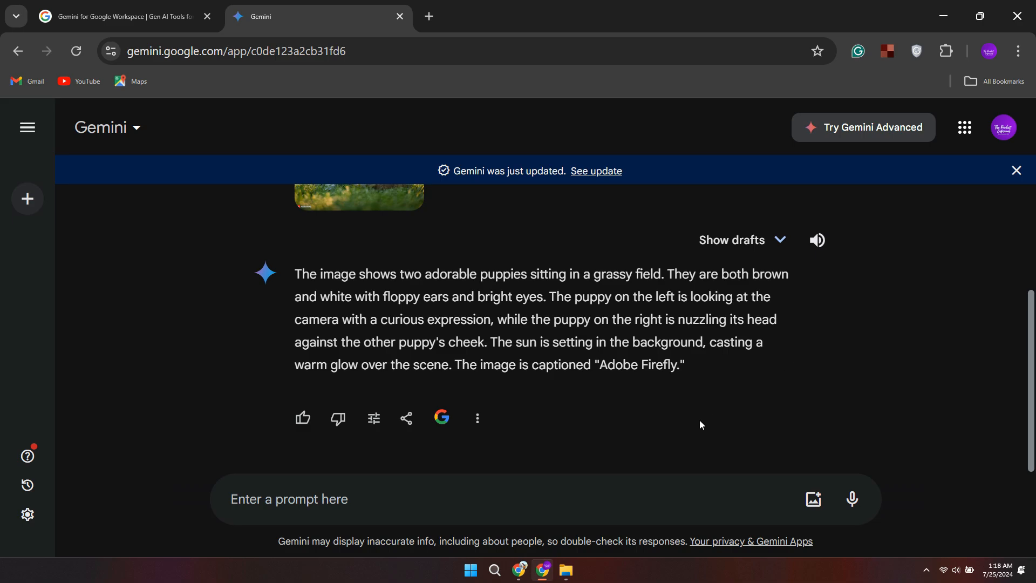
Send 'what is strongest currency right now' and scroll to read the Kuwaiti Dinar answer
{"action": "type", "text": "what"}
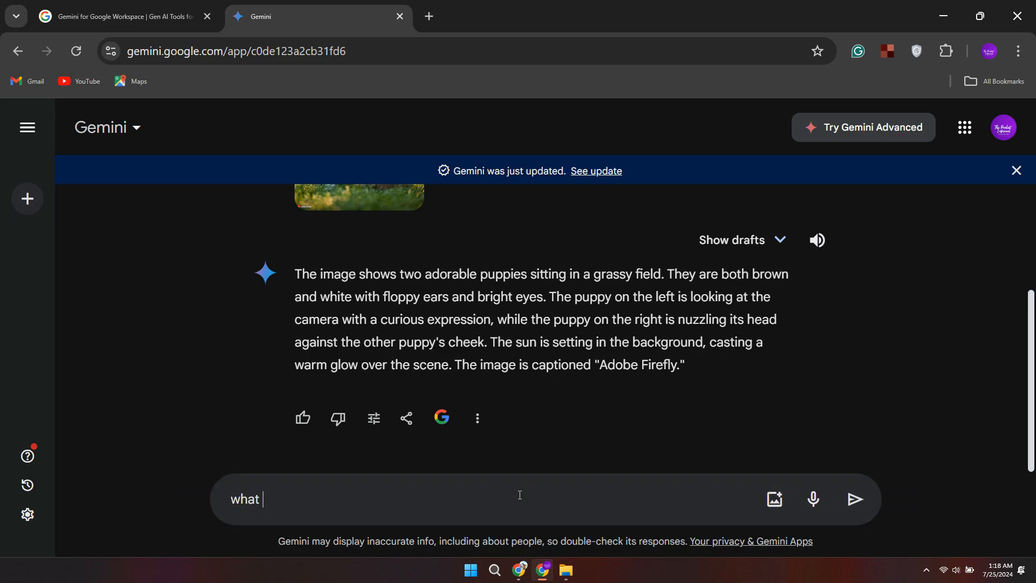
{"action": "type", "text": "is stronges"}
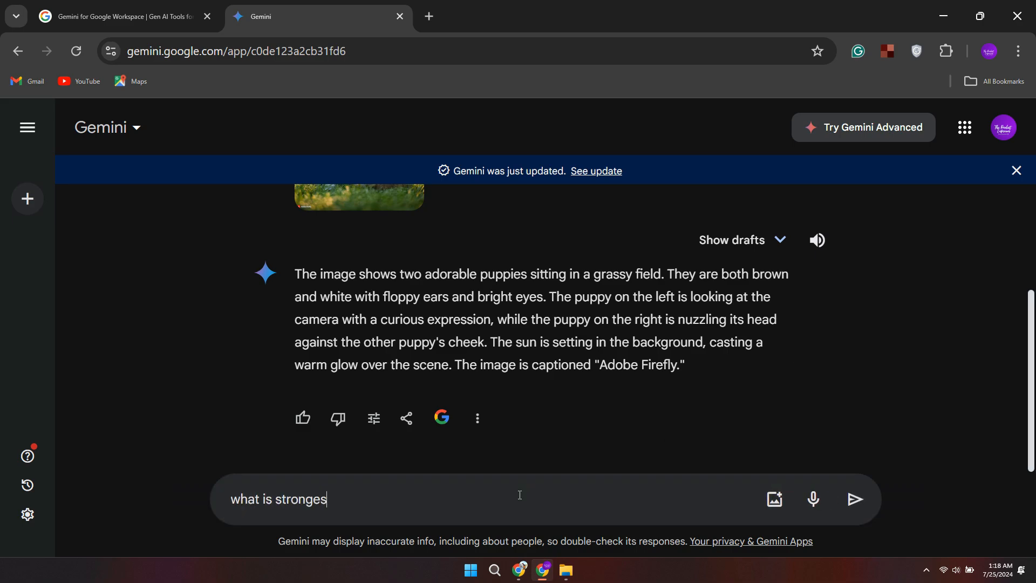
{"action": "type", "text": "t currem"}
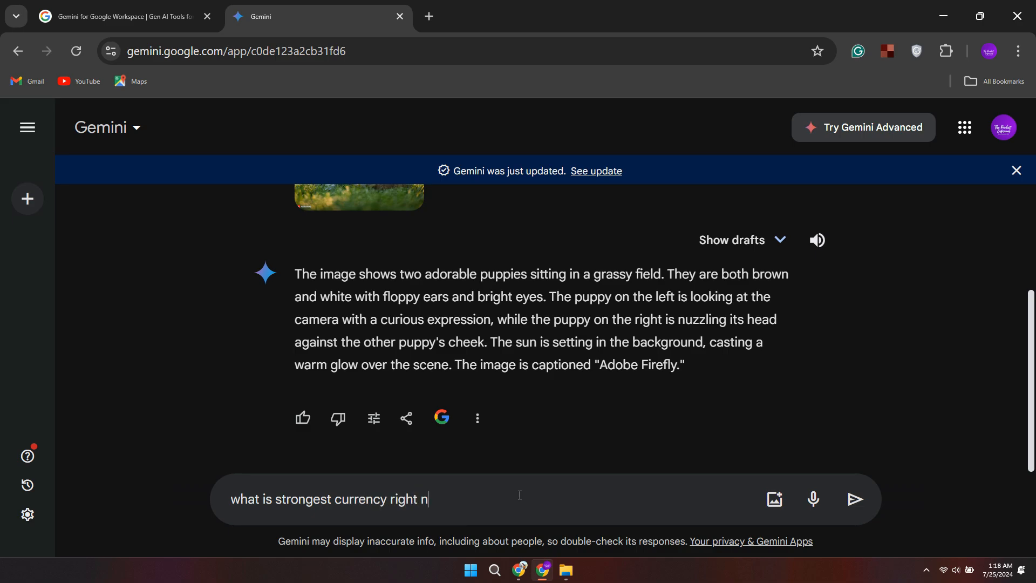
{"action": "left_click", "coordinate": [855, 499]}
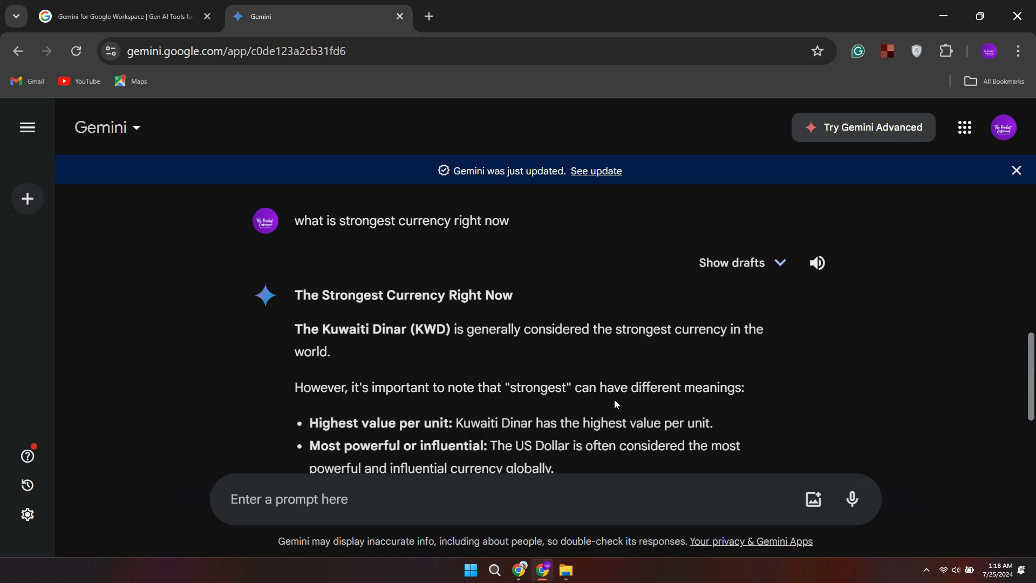
{"action": "scroll", "scroll_direction": "down", "scroll_amount": 3}
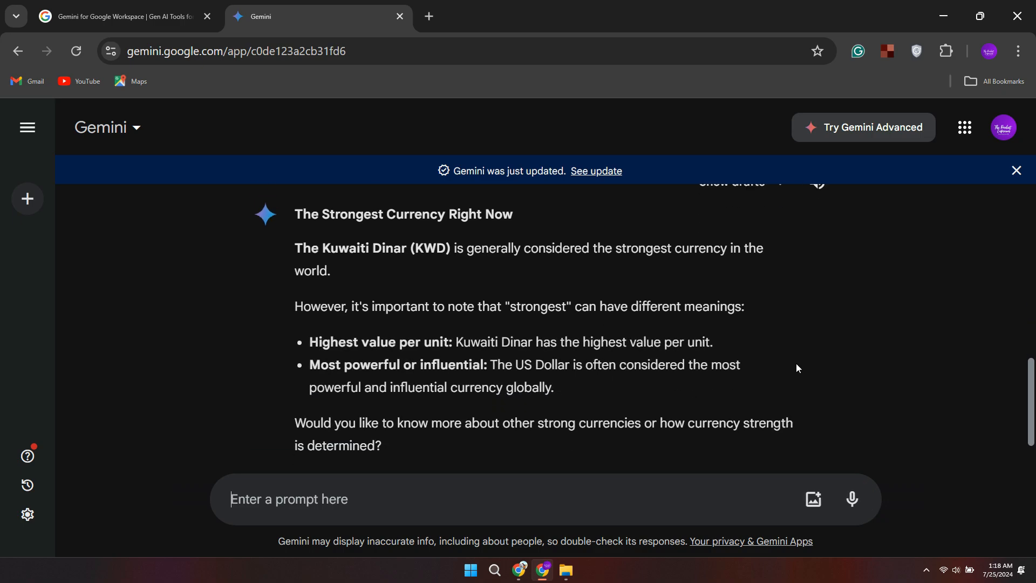